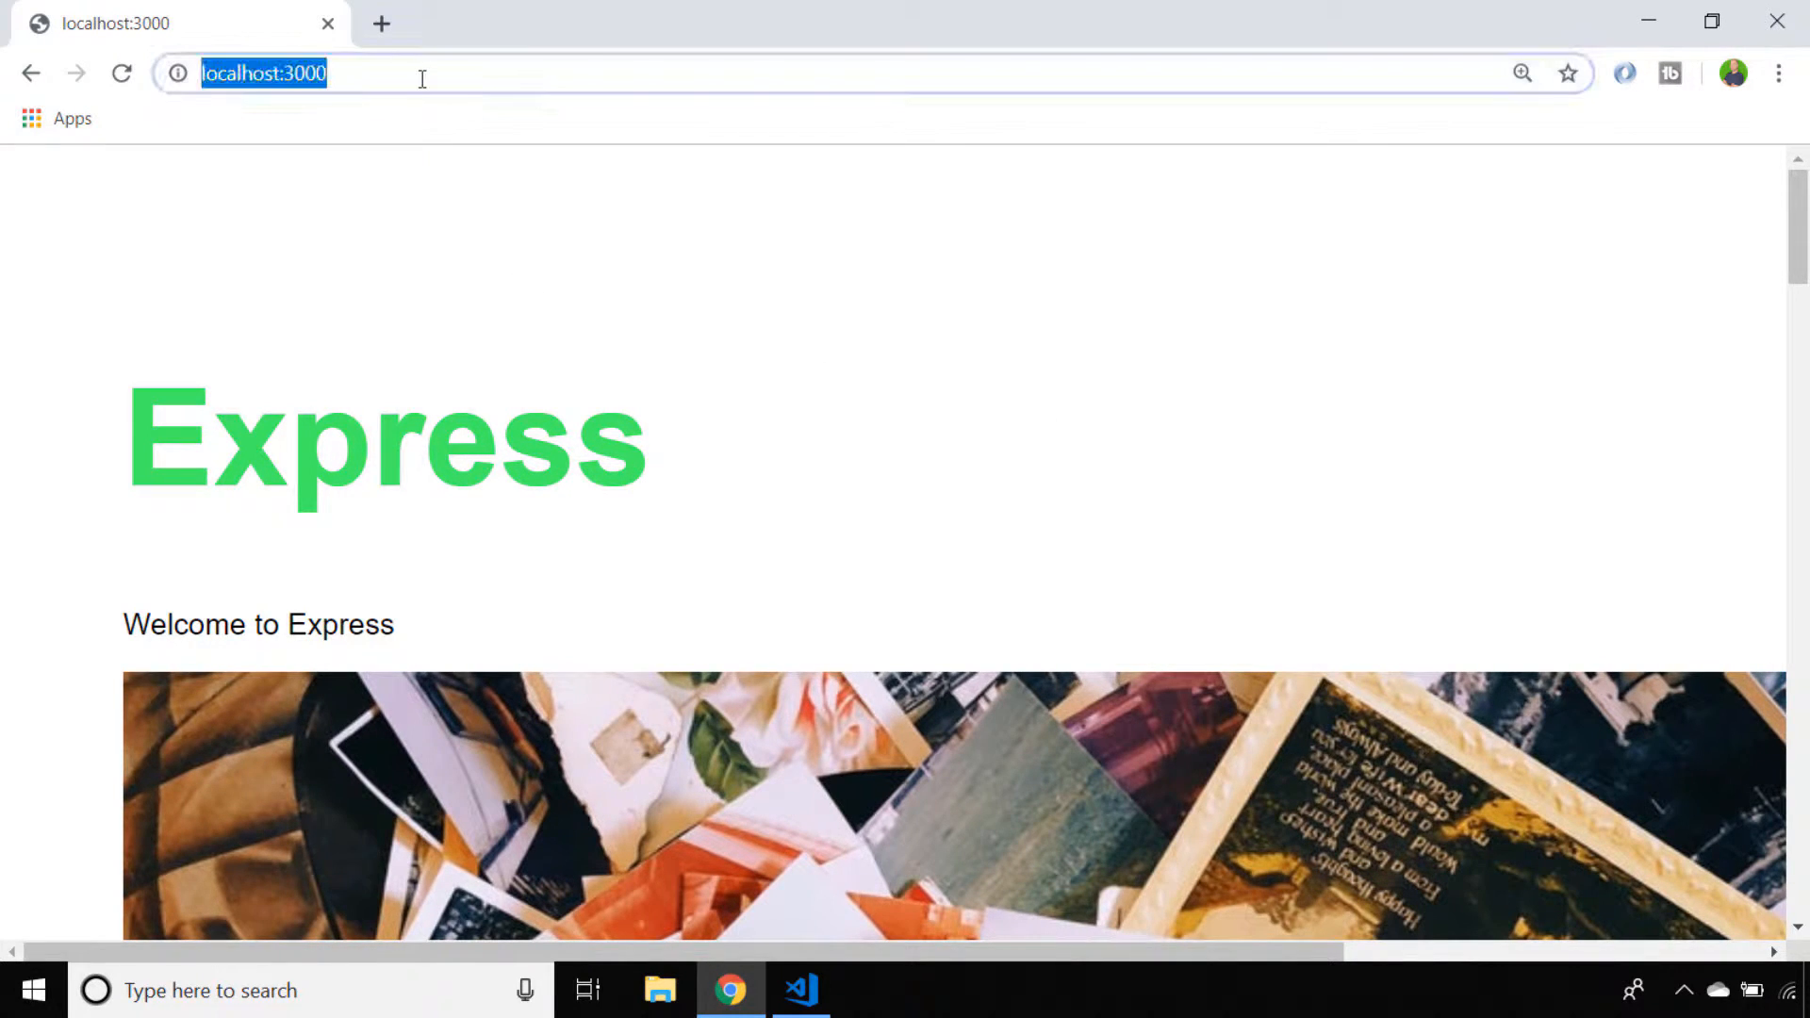
# Request the undefined route localhost:3000/sadsa from the address bar.
pyautogui.click(630, 71)
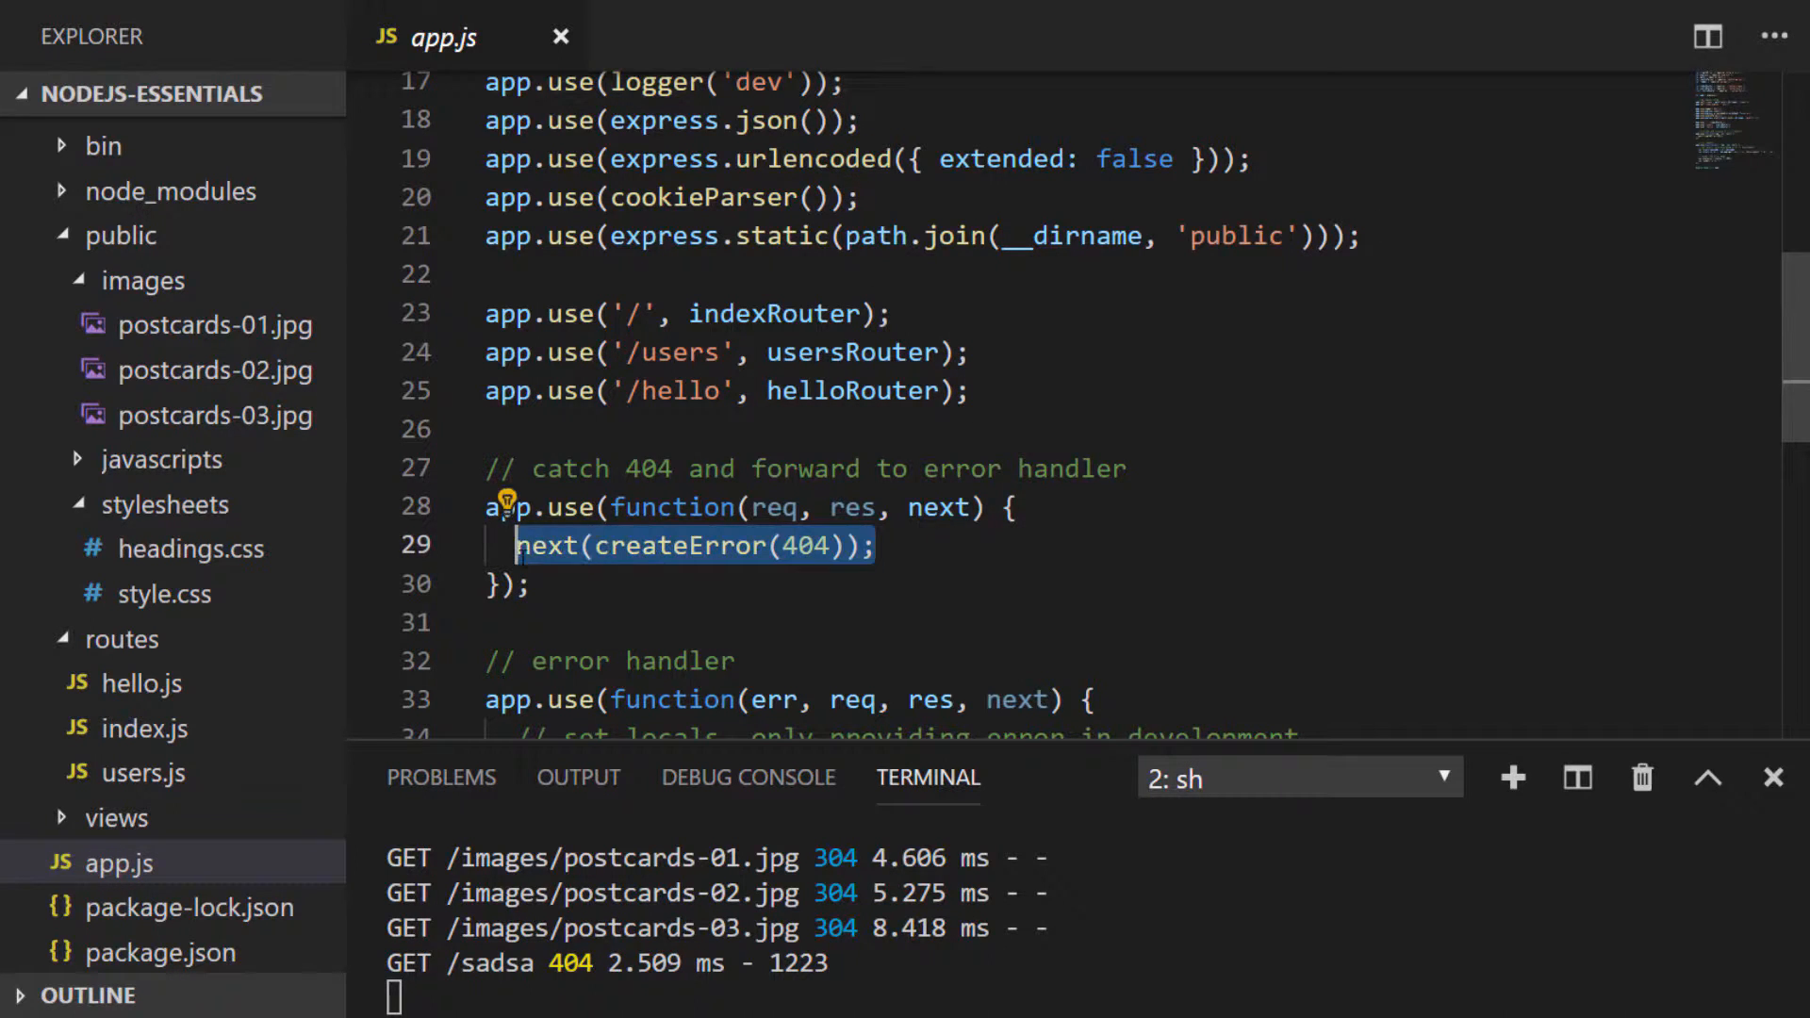
# Make the catch-all handler respond res.status(404).send('That does not exist').
pyautogui.write('res.status(404')
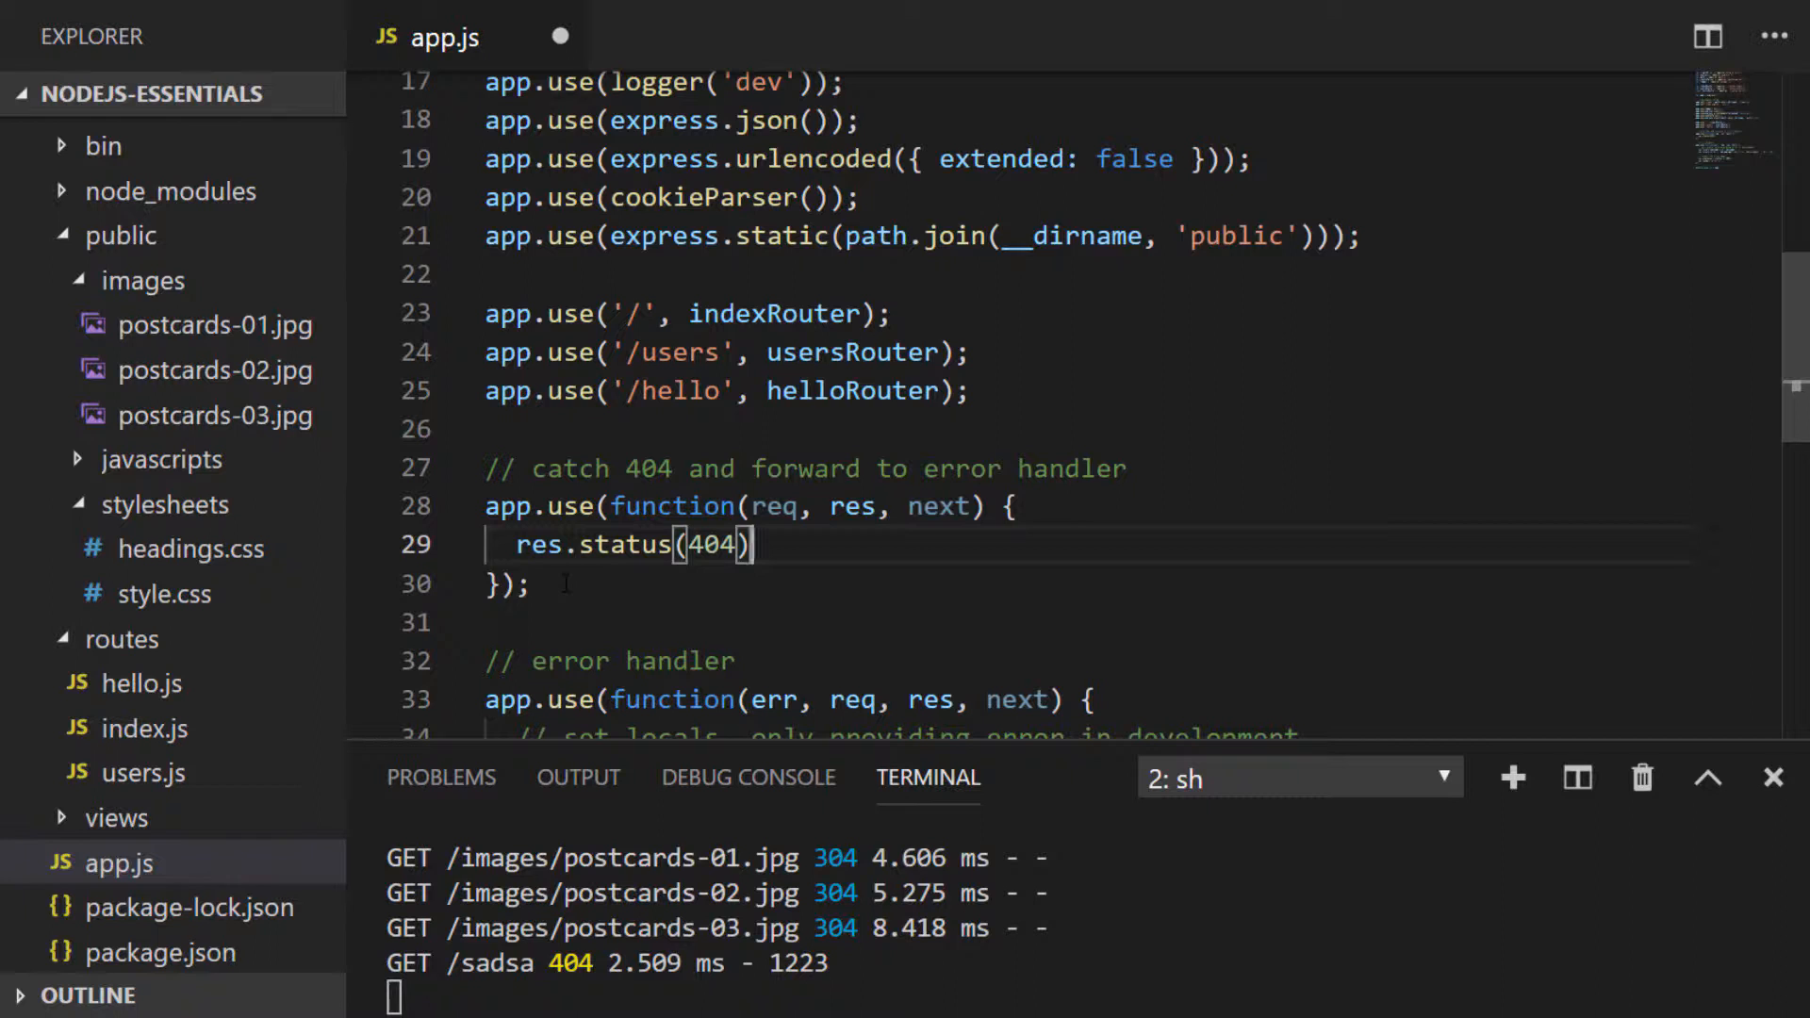
pyautogui.write(".send('')")
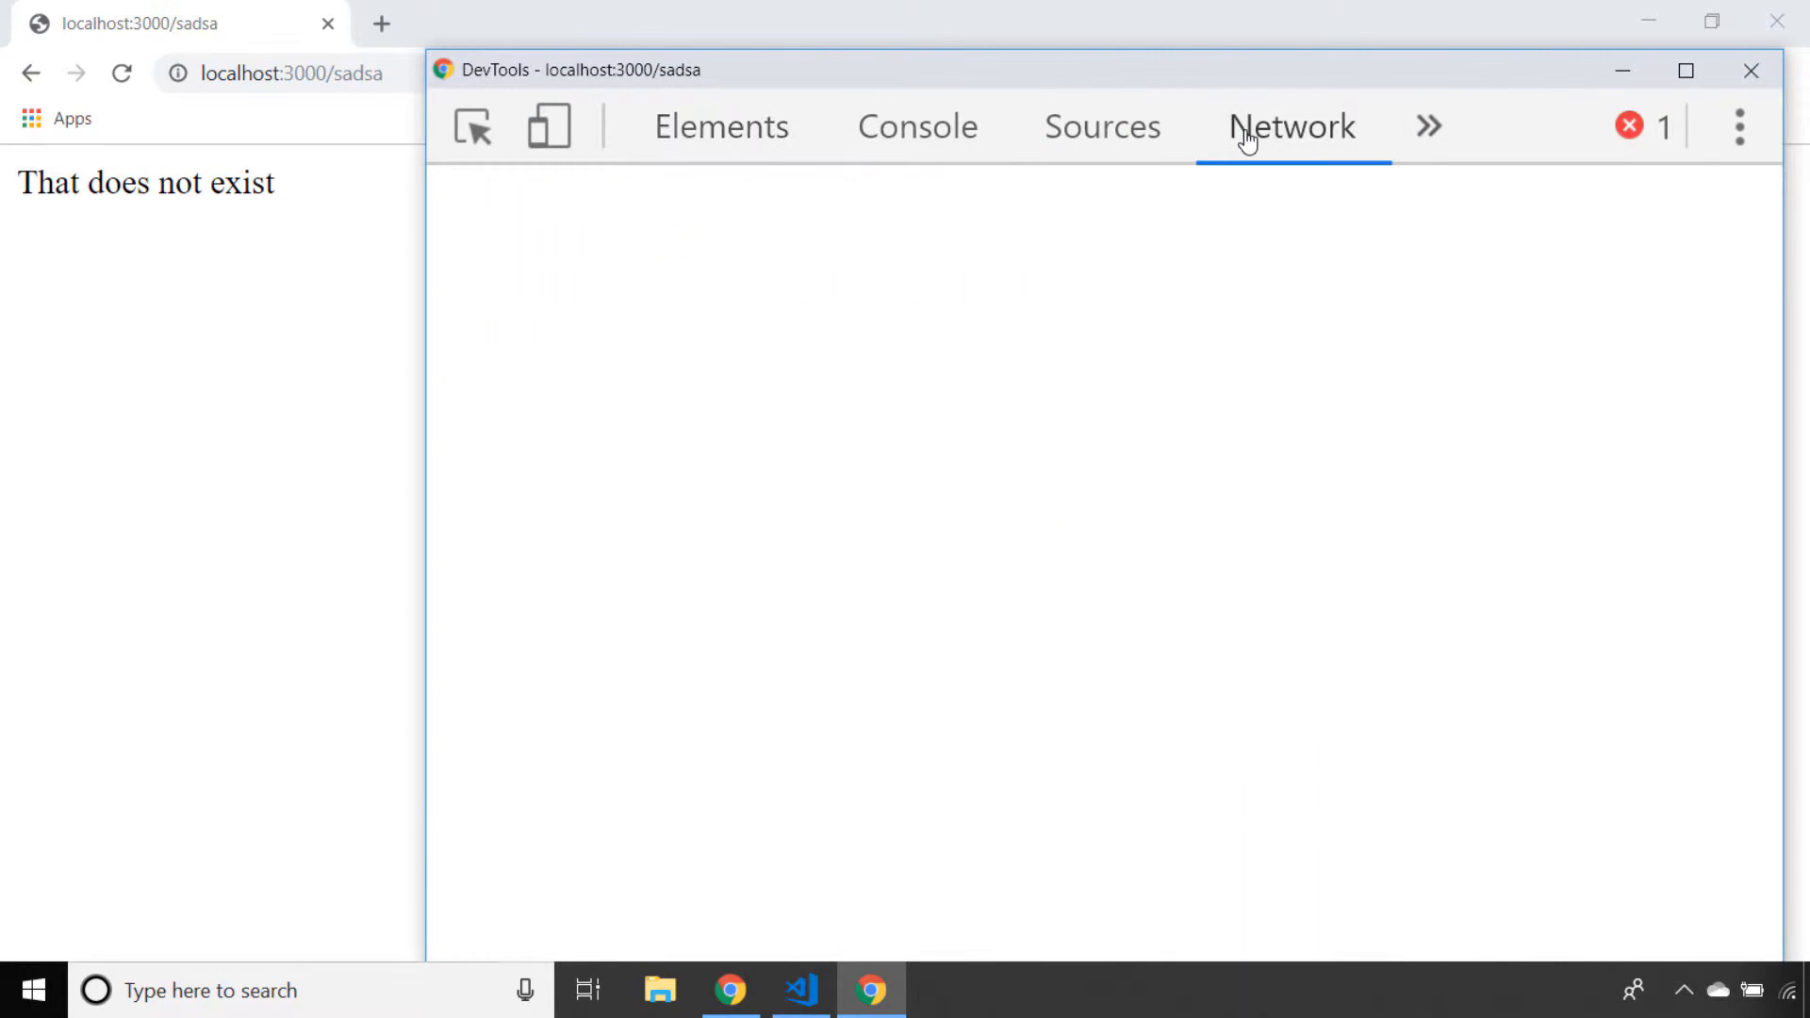
# Confirm in the Network panel that the sadsa request returns status 404.
pyautogui.click(1294, 126)
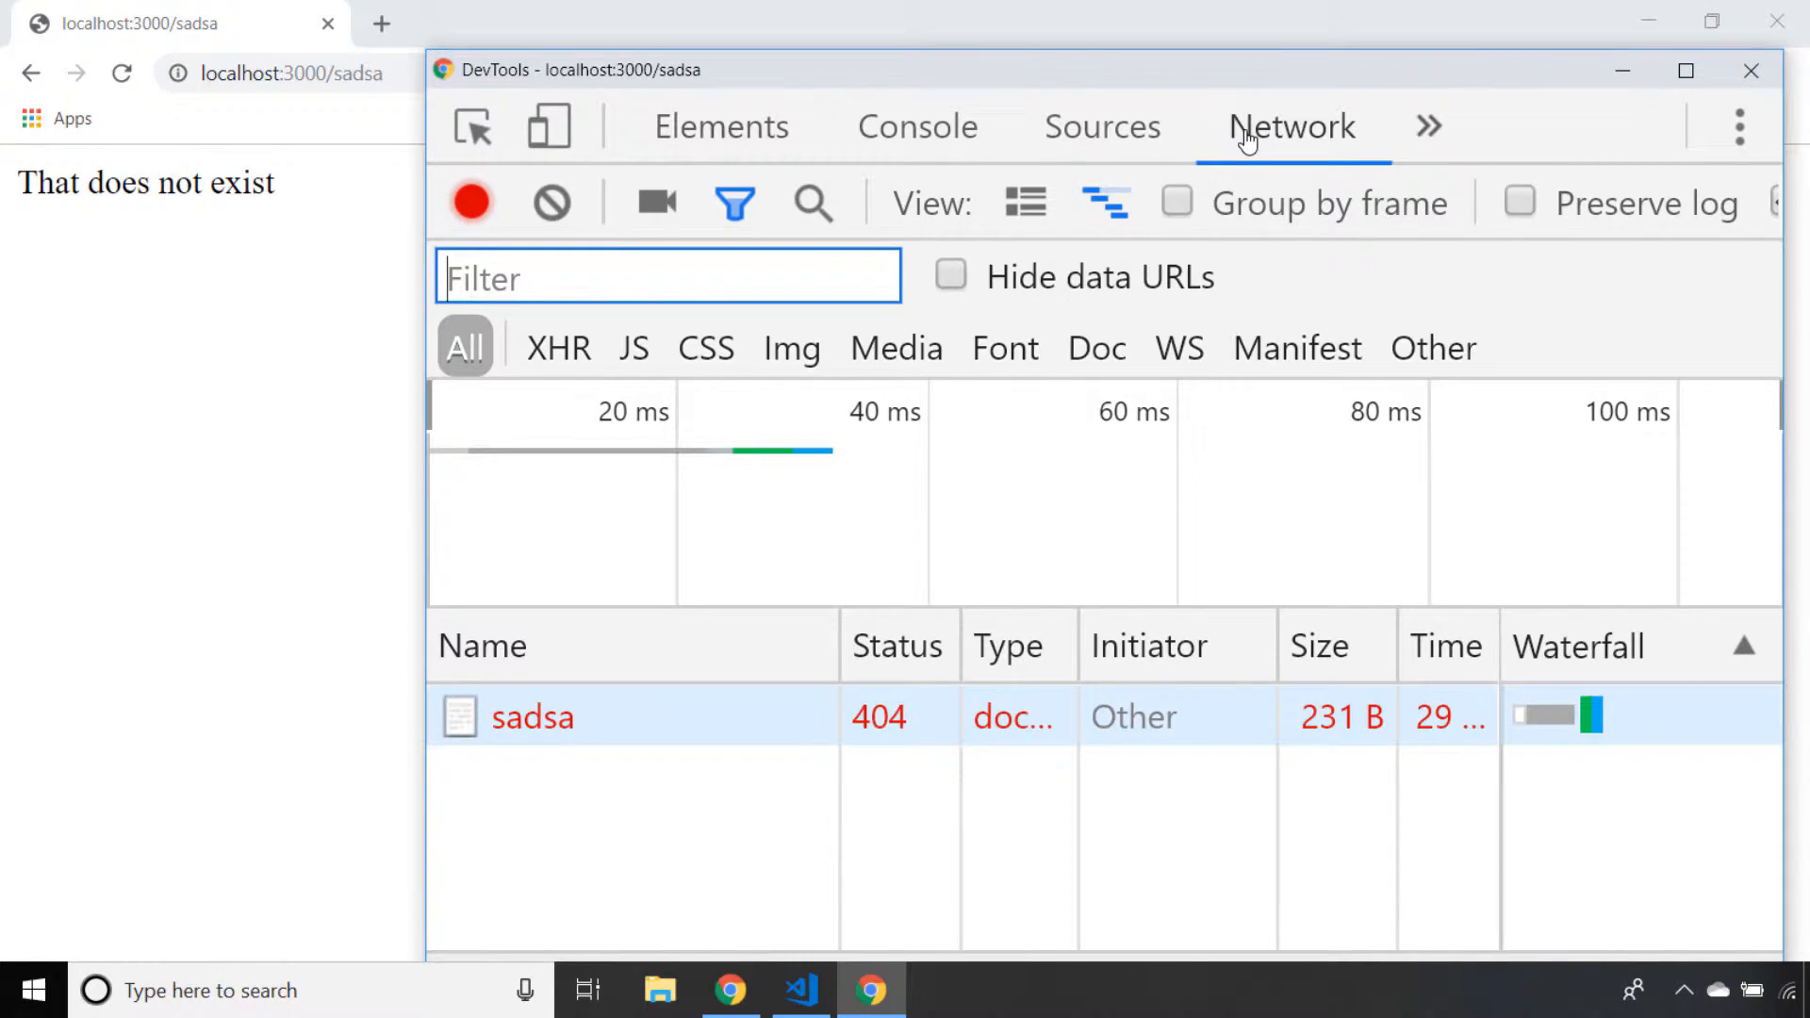
pyautogui.click(800, 990)
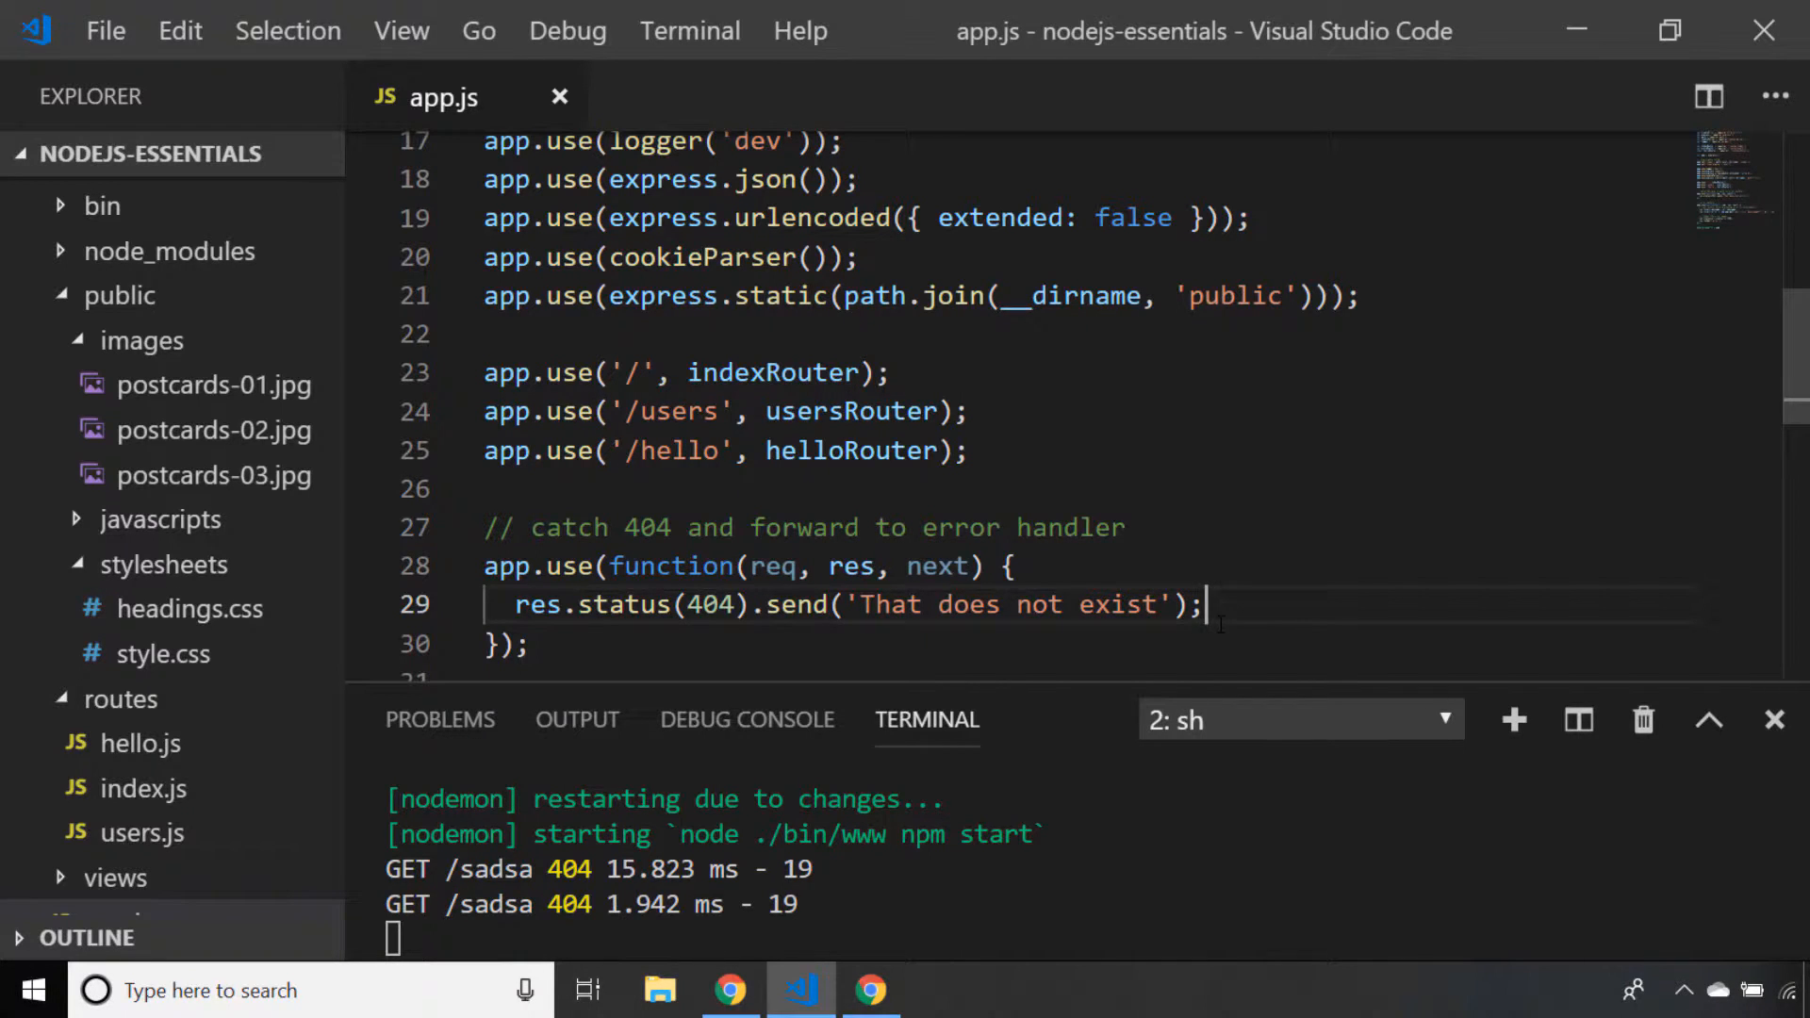
# Have the catch-all handler render the '404' view instead of sending text.
pyautogui.write('render')
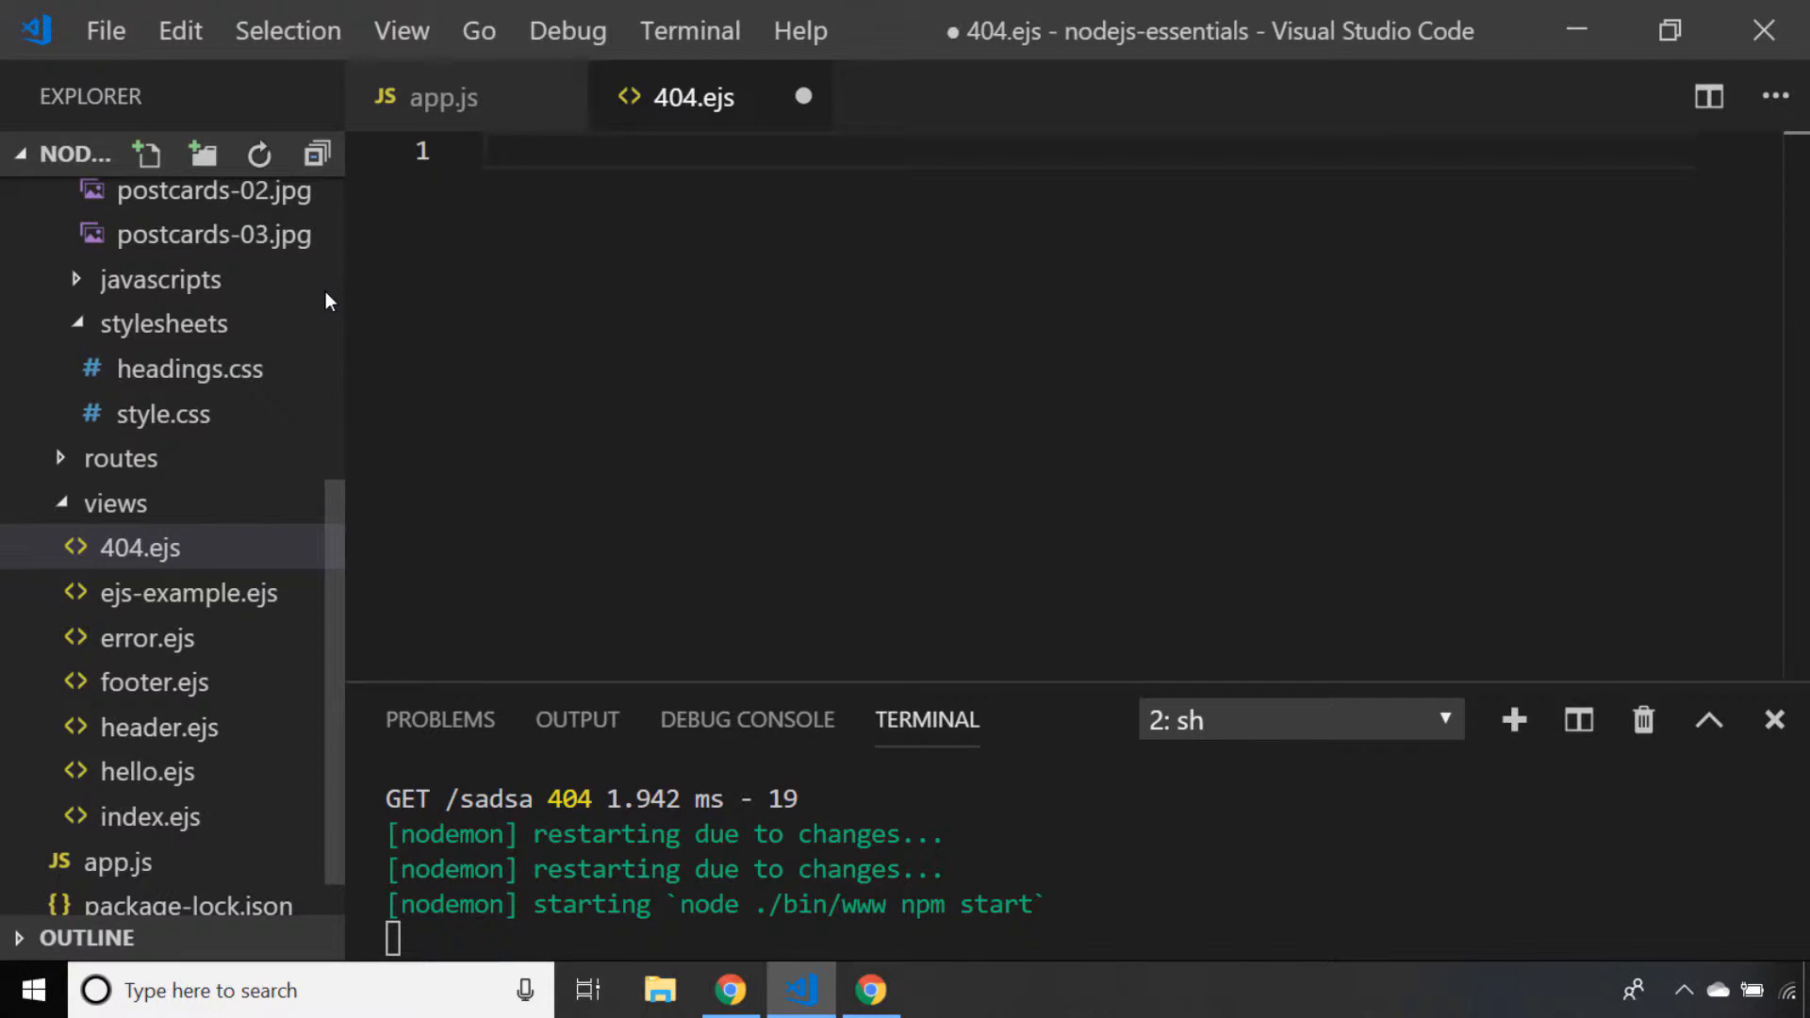
# Write 404.ejs with header and footer includes around an error h1 'Page not found', and save.
pyautogui.write('<% inclu')
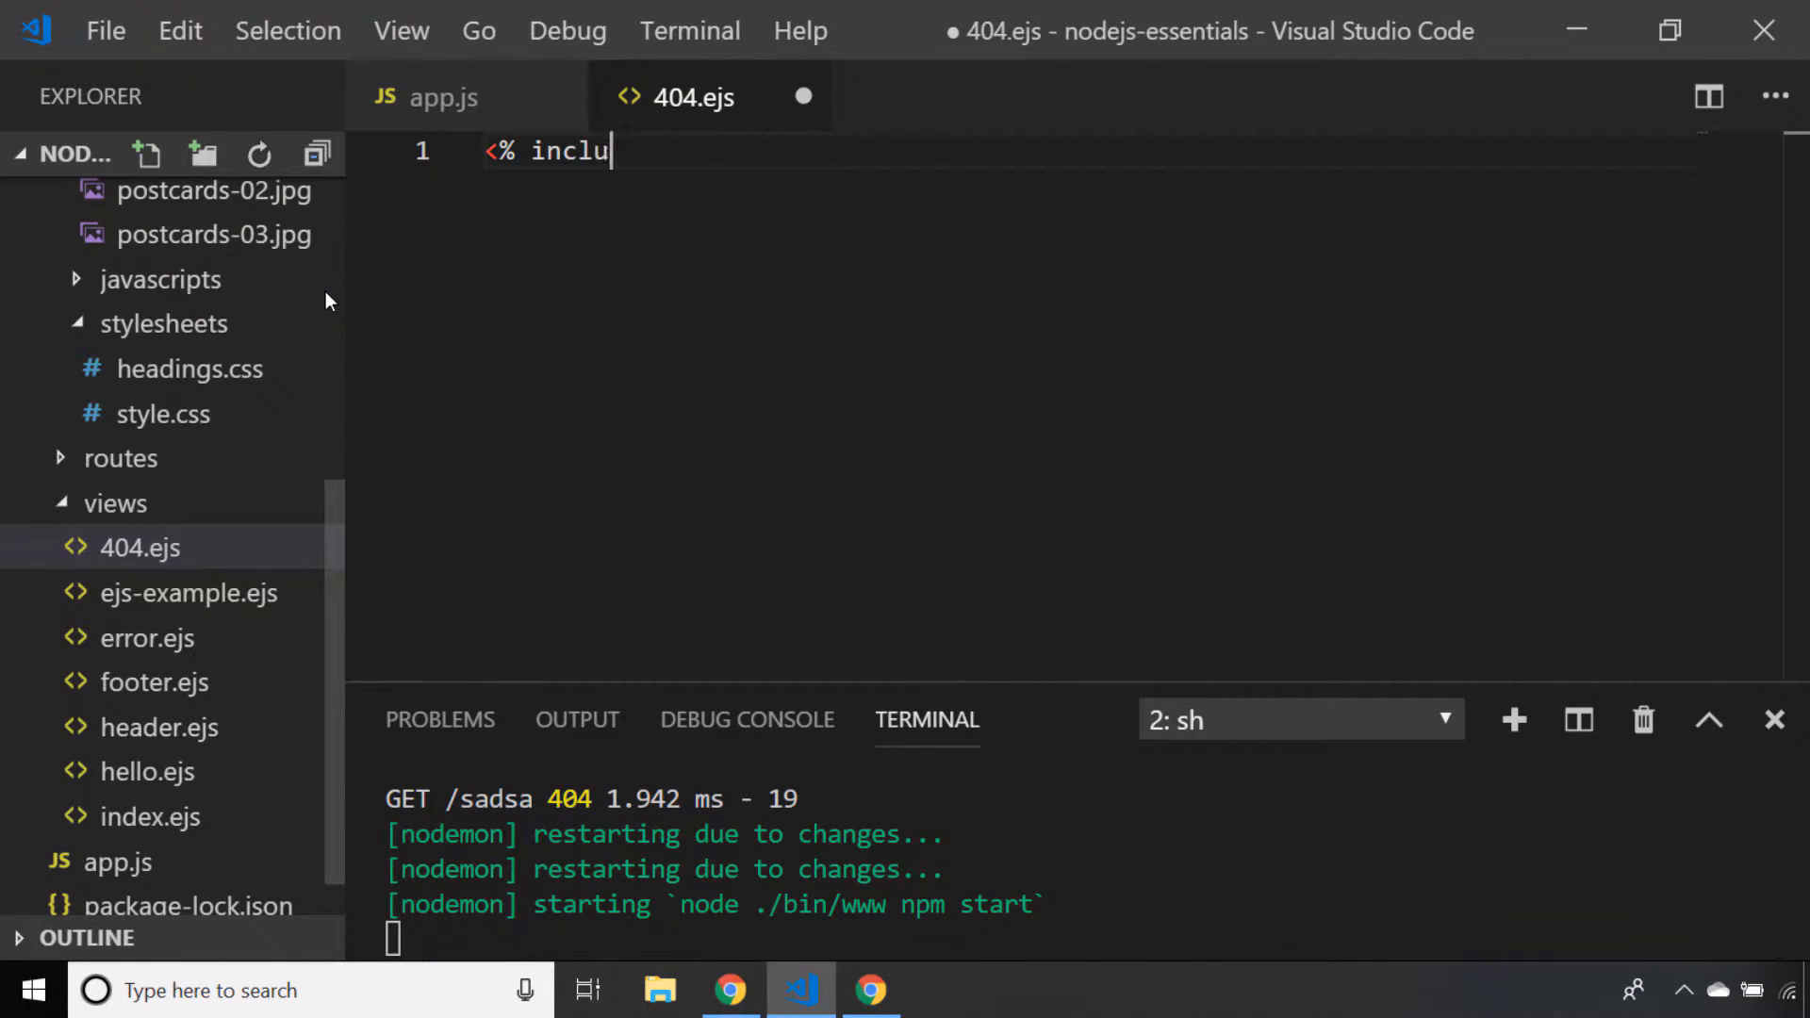
pyautogui.write('de ./header %>')
pyautogui.write('<h1 class="error"></h1>')
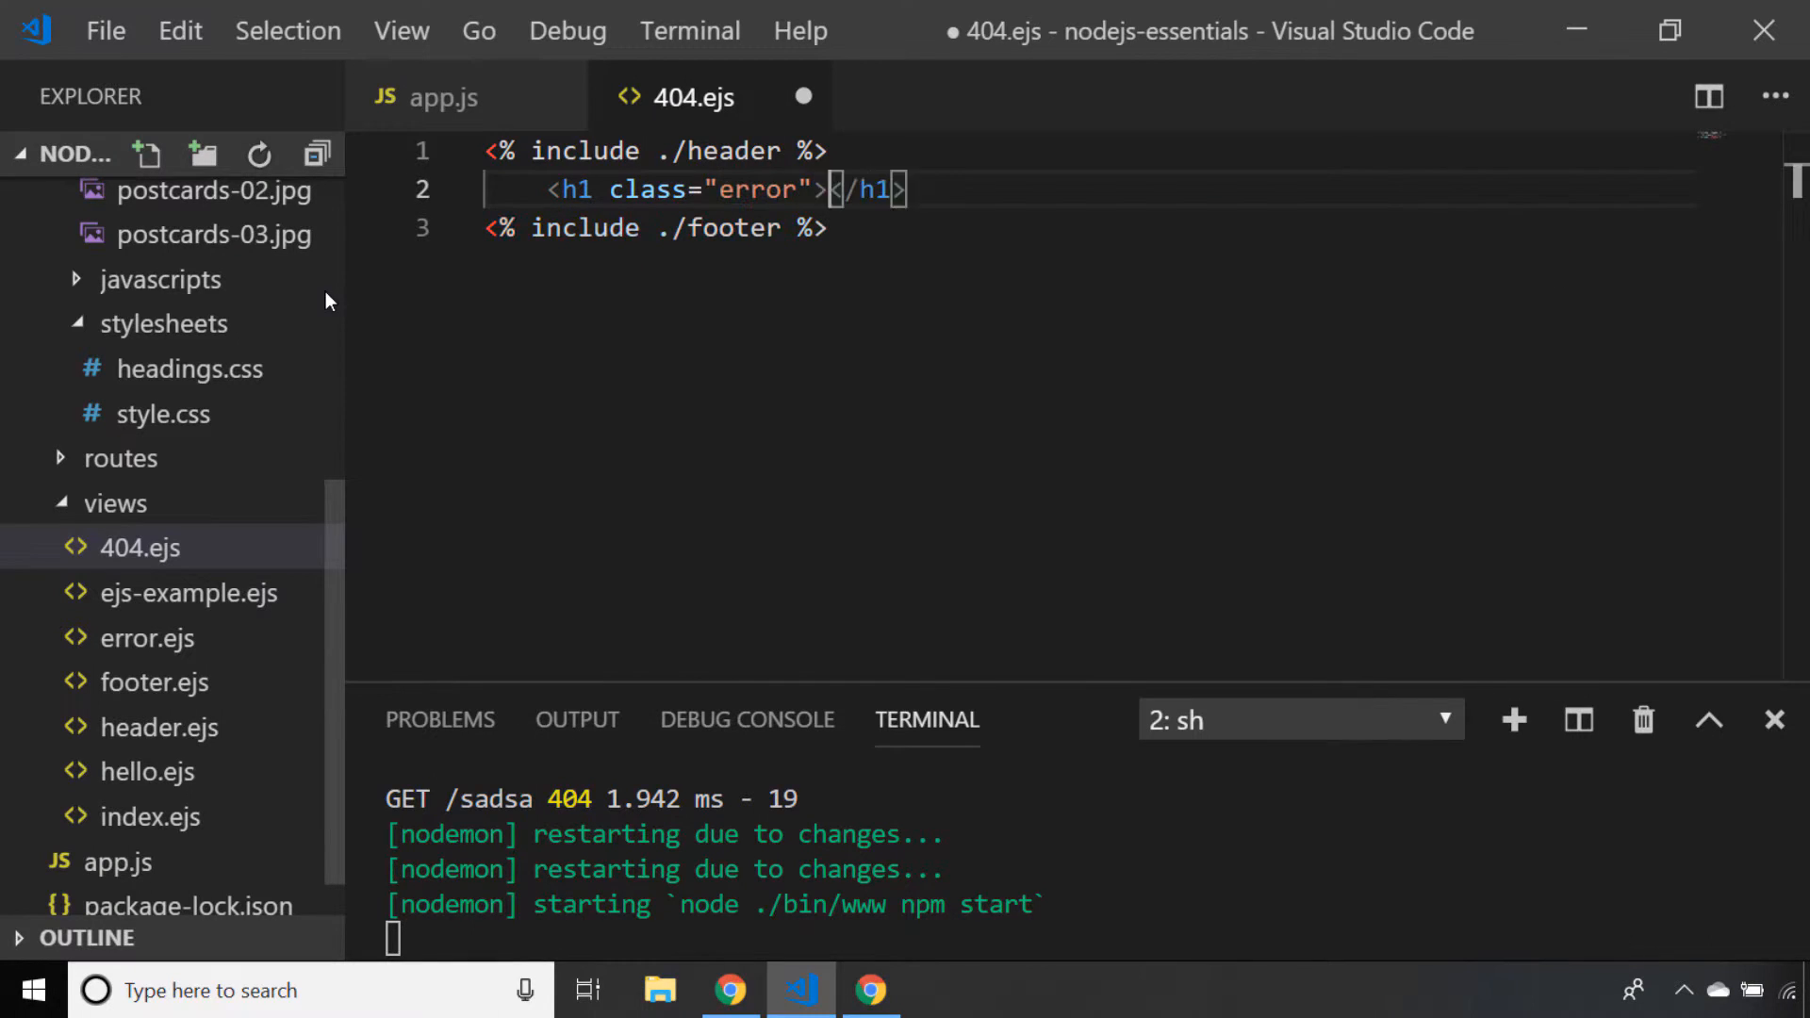
pyautogui.write('Page not found')
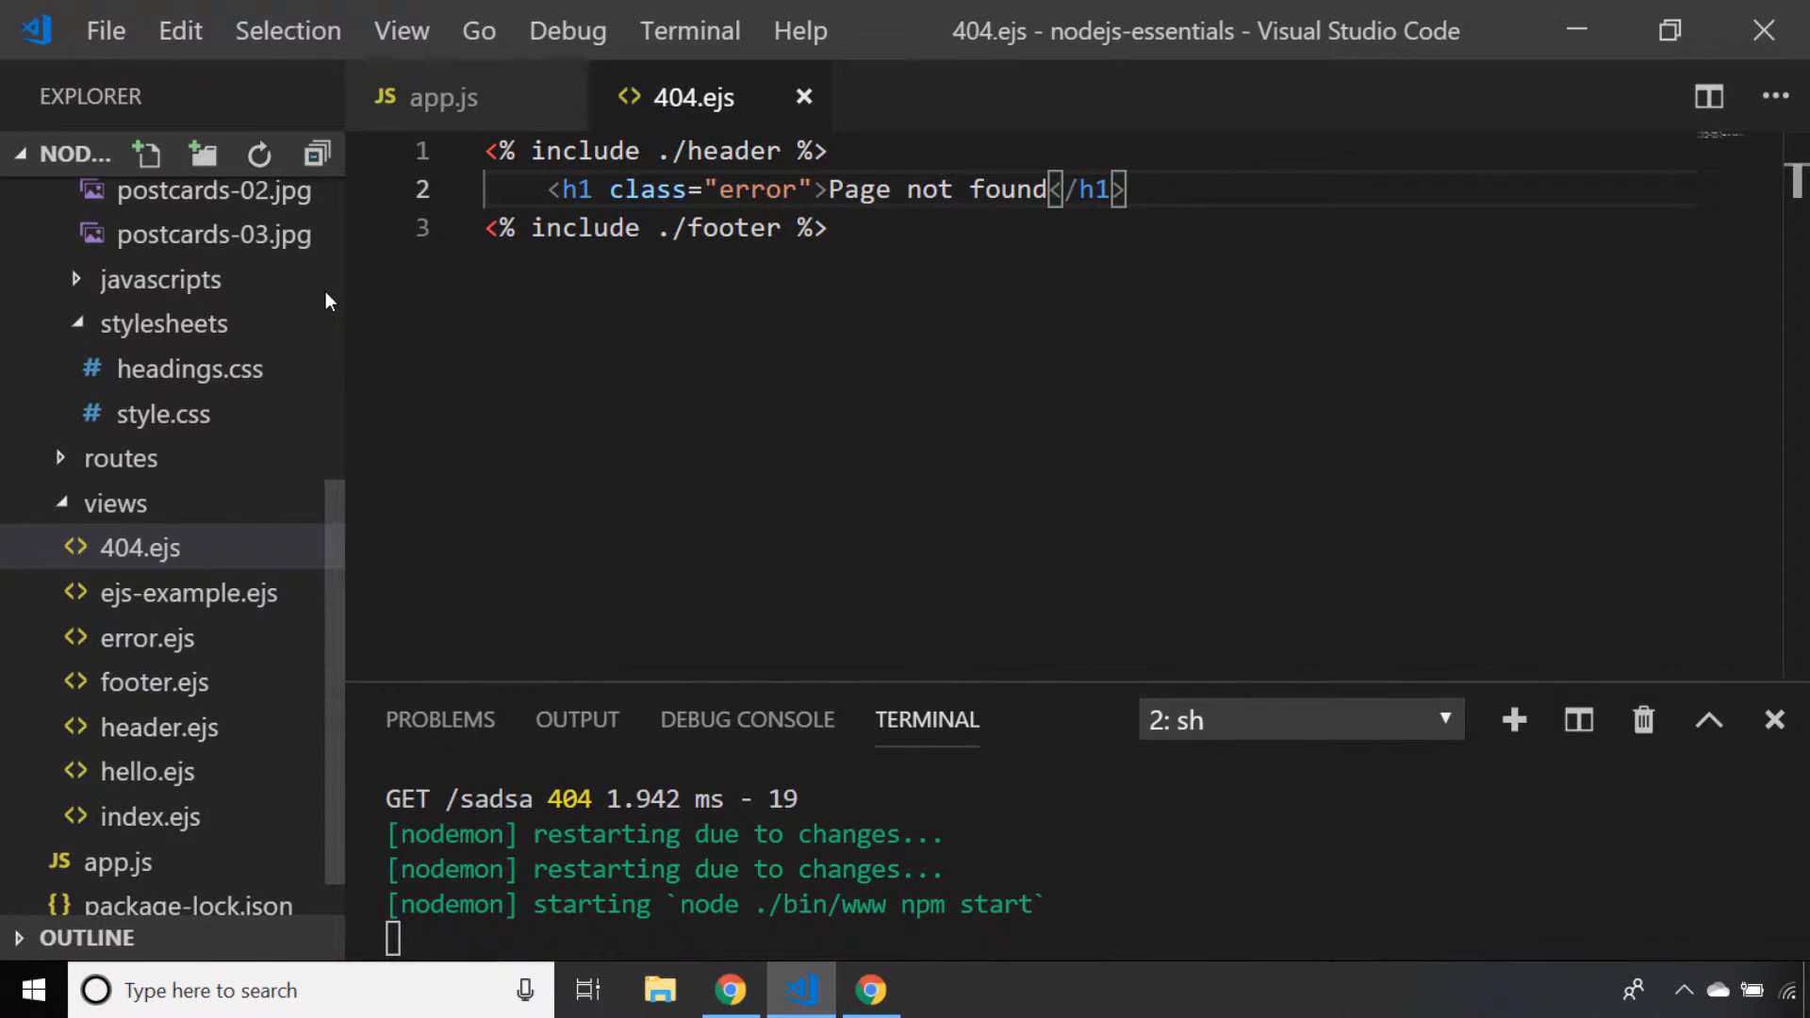